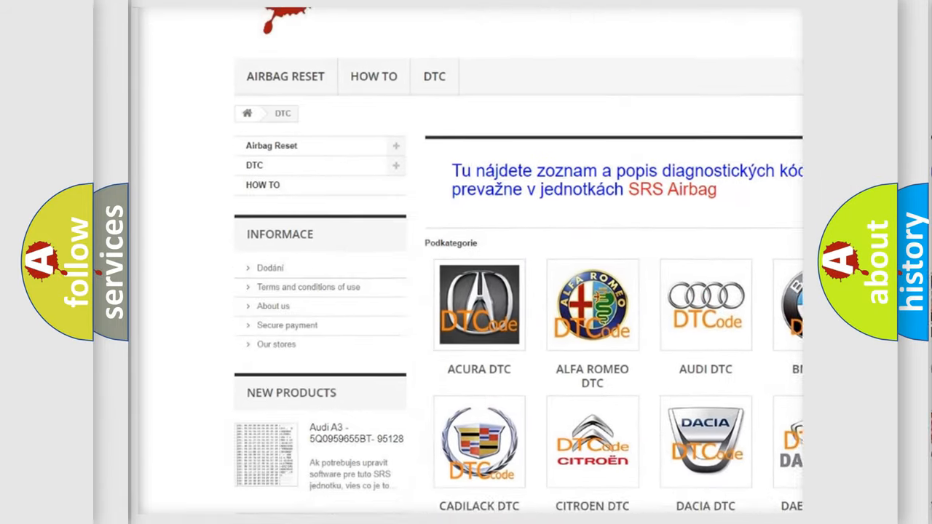
scroll(down, 3)
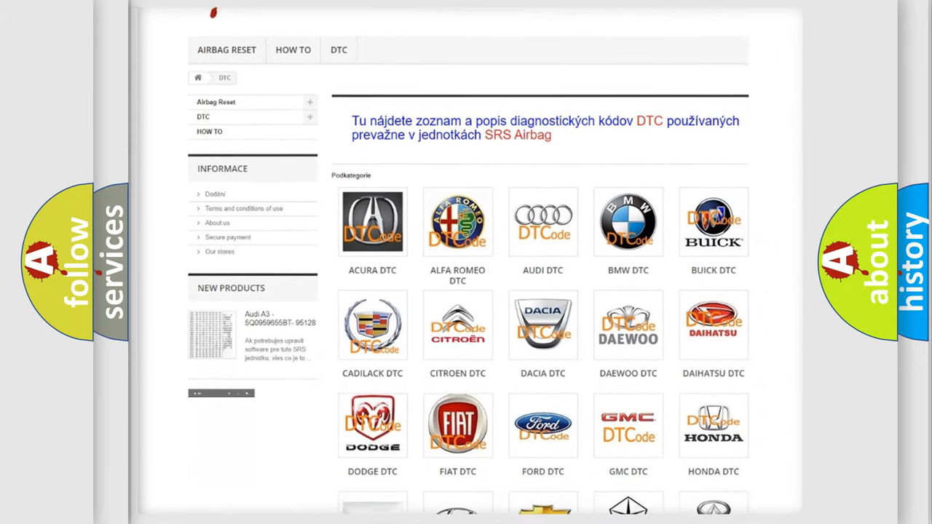
scroll(down, 3)
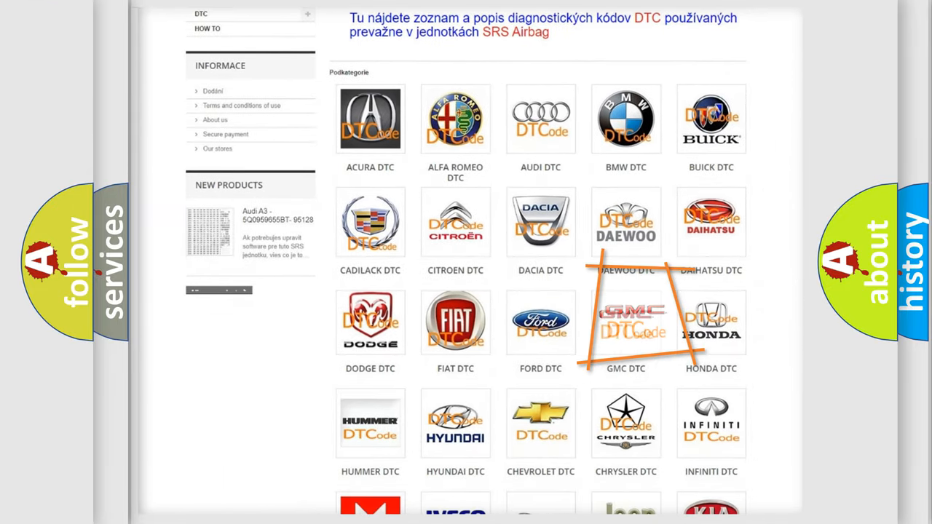